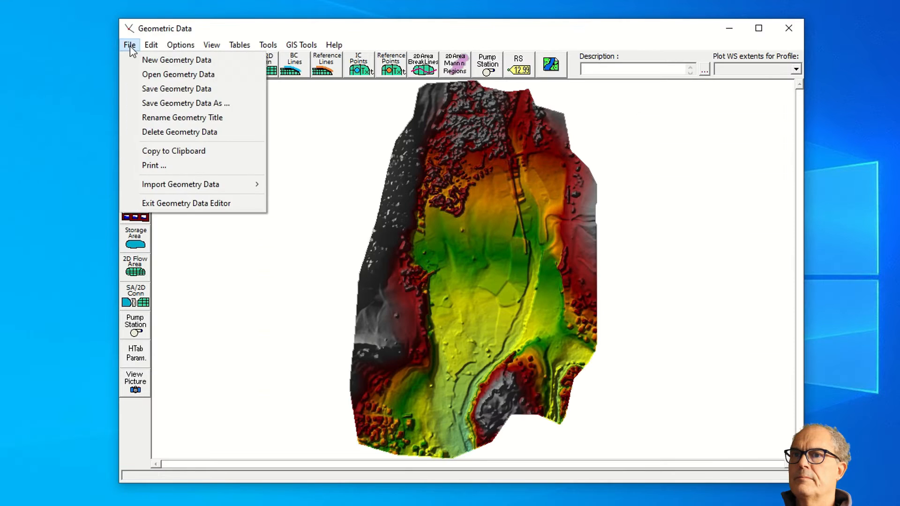
Load the Pinadaigra geometry with its 2D flow area, save it and close the Geometric Data editor
{"action": "left_click", "coordinate": [179, 74]}
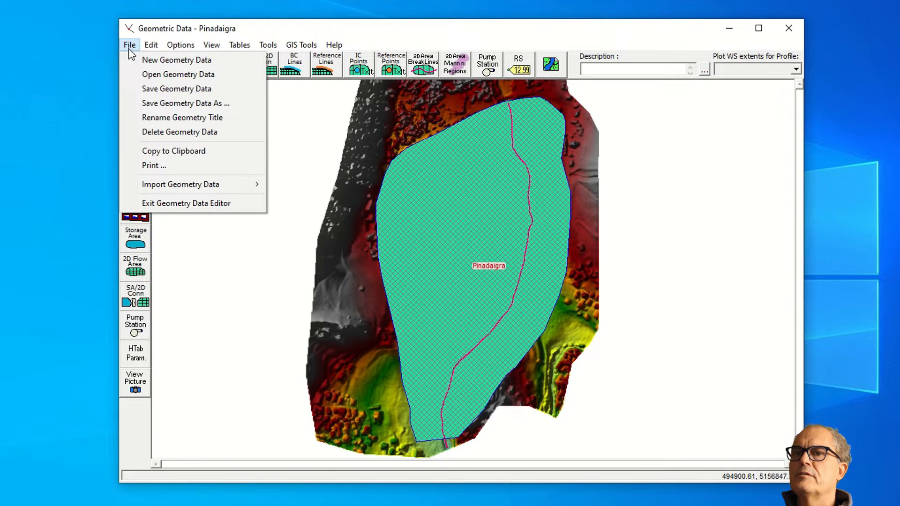
{"action": "left_click", "coordinate": [177, 88]}
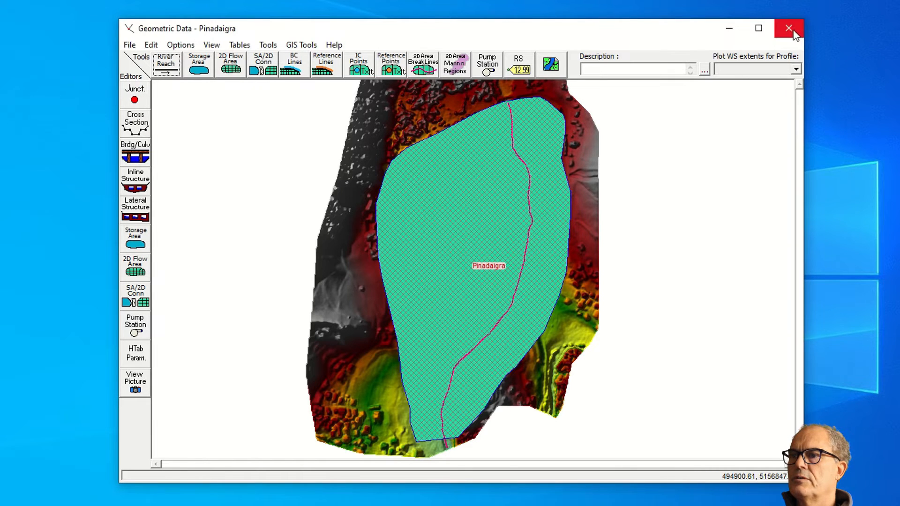
{"action": "left_click", "coordinate": [788, 28]}
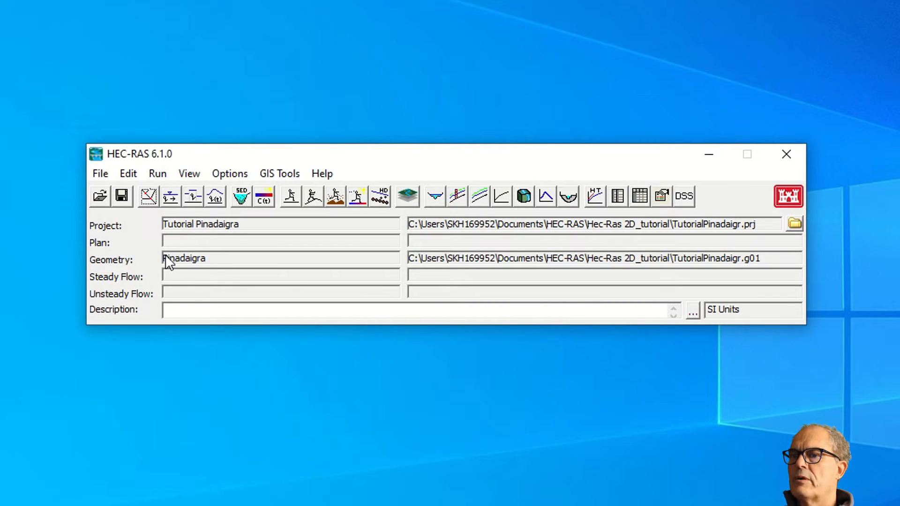
{"action": "mouse_move", "coordinate": [189, 270]}
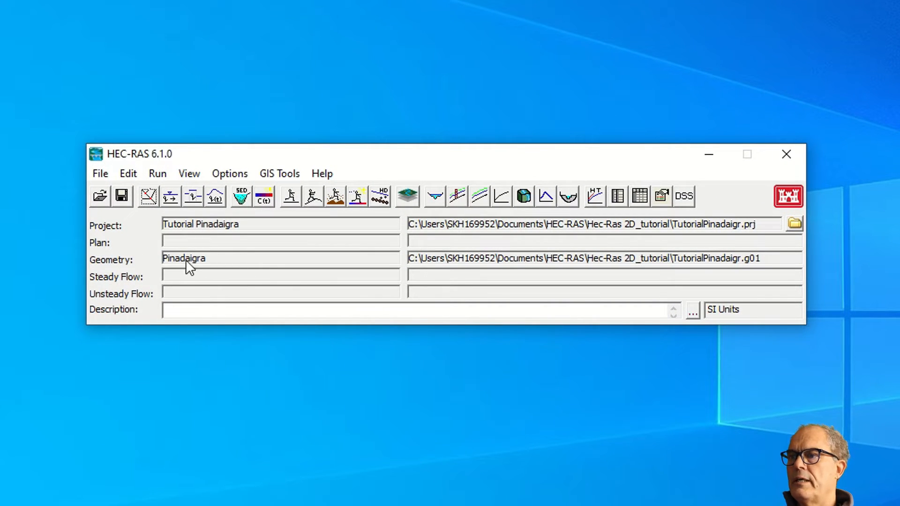
{"action": "mouse_move", "coordinate": [414, 216]}
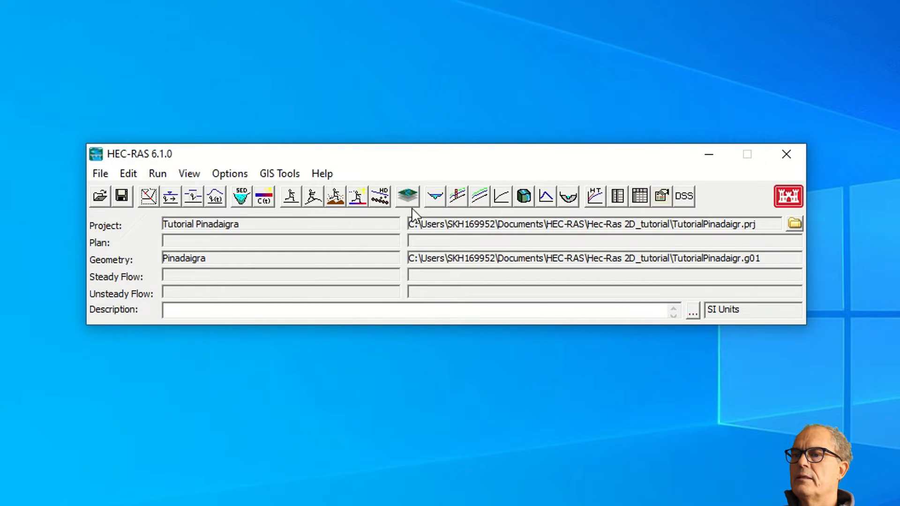
In RAS Mapper with the orthophoto shown, draw a boundary line across the upstream channel named BC Inflow
{"action": "left_click", "coordinate": [406, 196]}
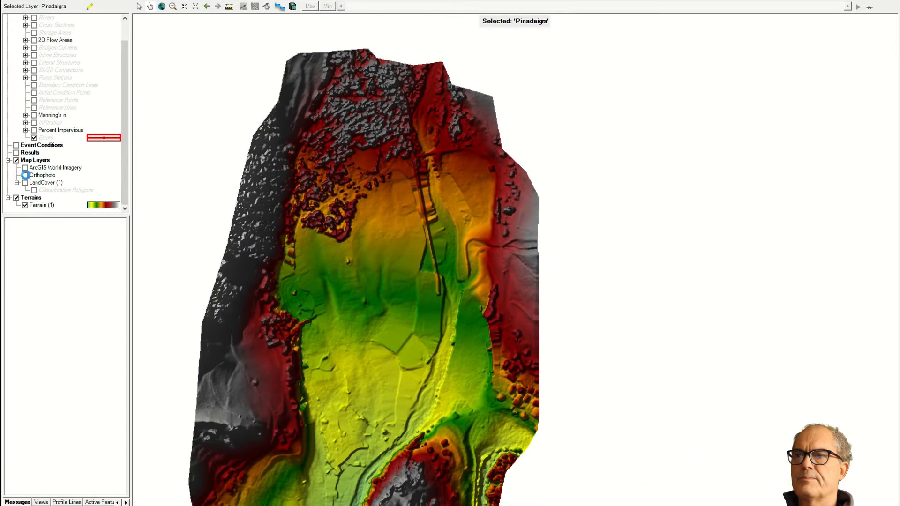
{"action": "left_click", "coordinate": [26, 175]}
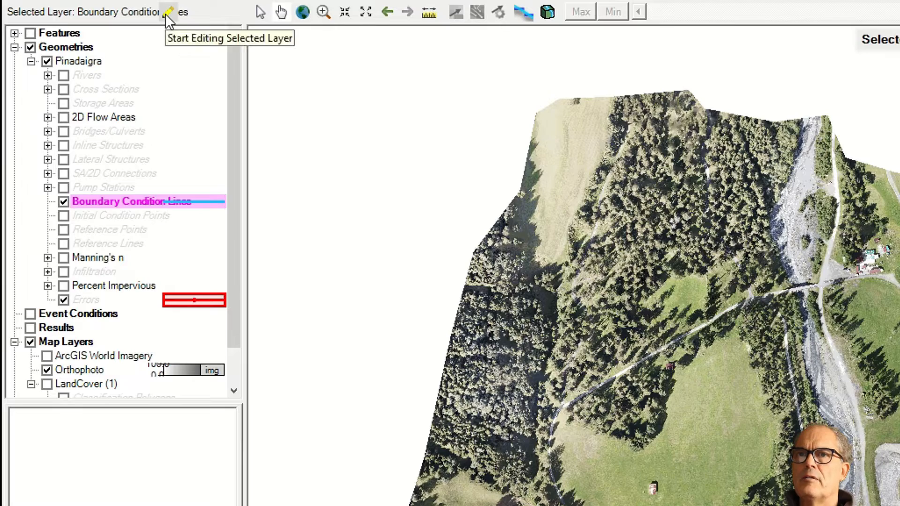
{"action": "left_click", "coordinate": [168, 11]}
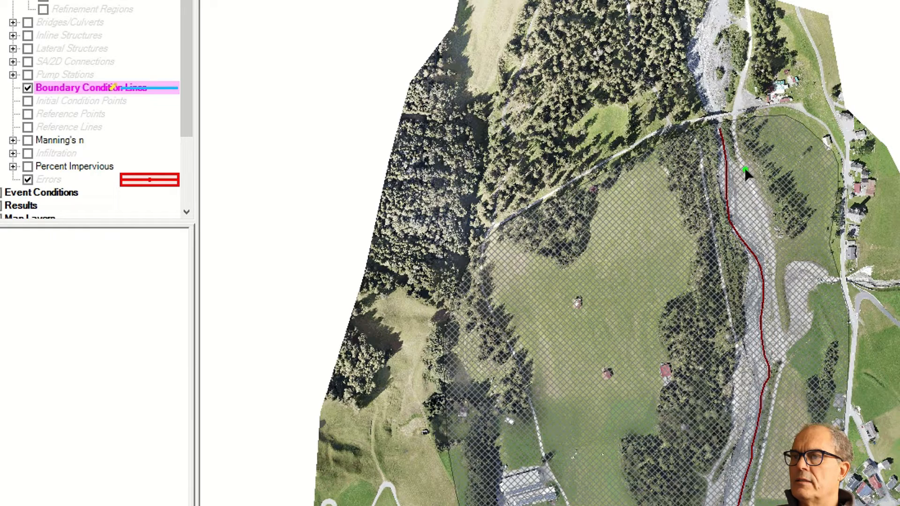
{"action": "left_click_drag", "start_coordinate": [696, 170], "coordinate": [744, 170]}
{"action": "type", "text": "BC l"}
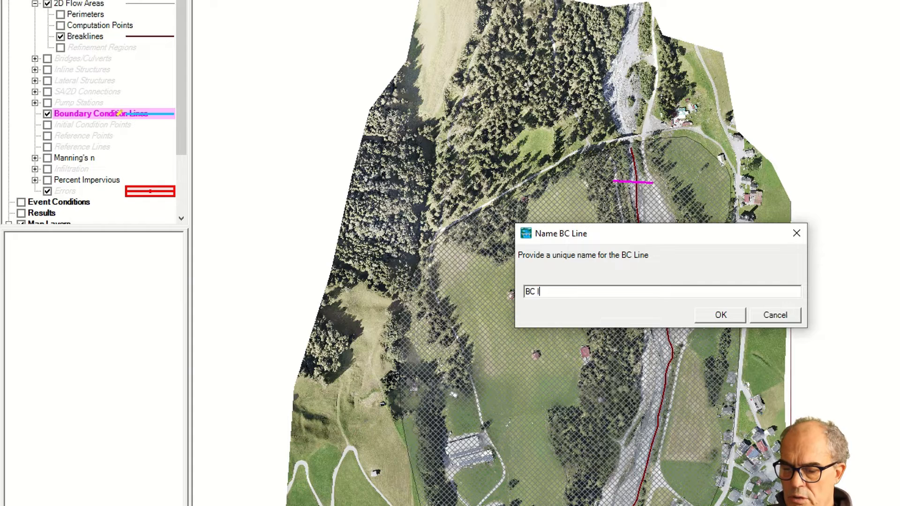
{"action": "left_click", "coordinate": [720, 315]}
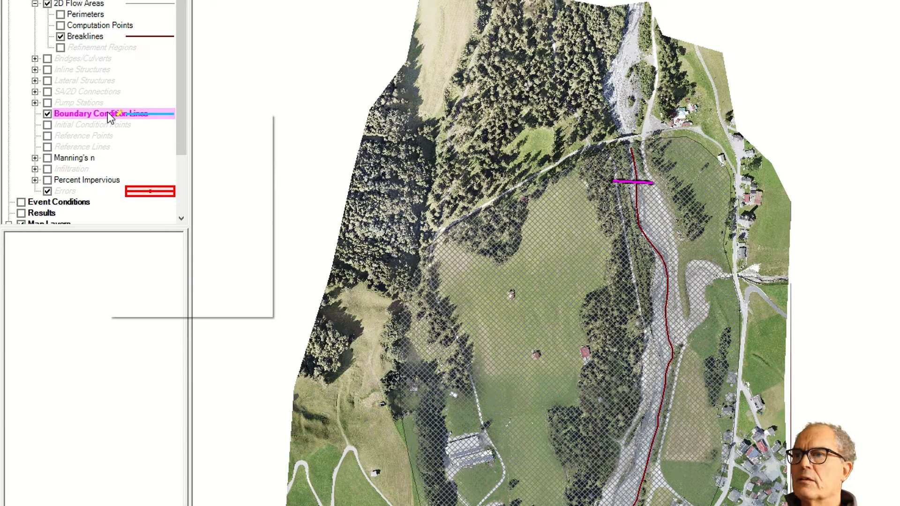
Show the Boundary Condition Lines attribute table listing BC Inflow on the Pinadaigra area
{"action": "right_click", "coordinate": [101, 114]}
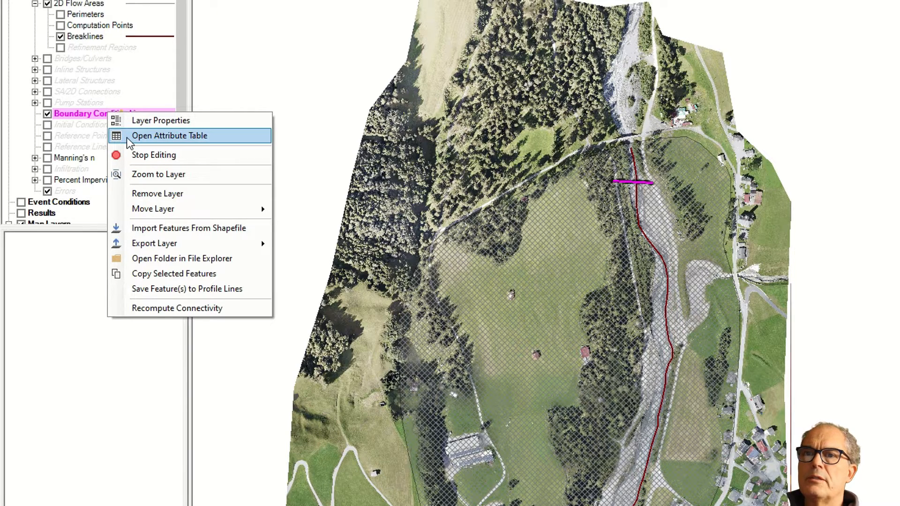
{"action": "left_click", "coordinate": [170, 135]}
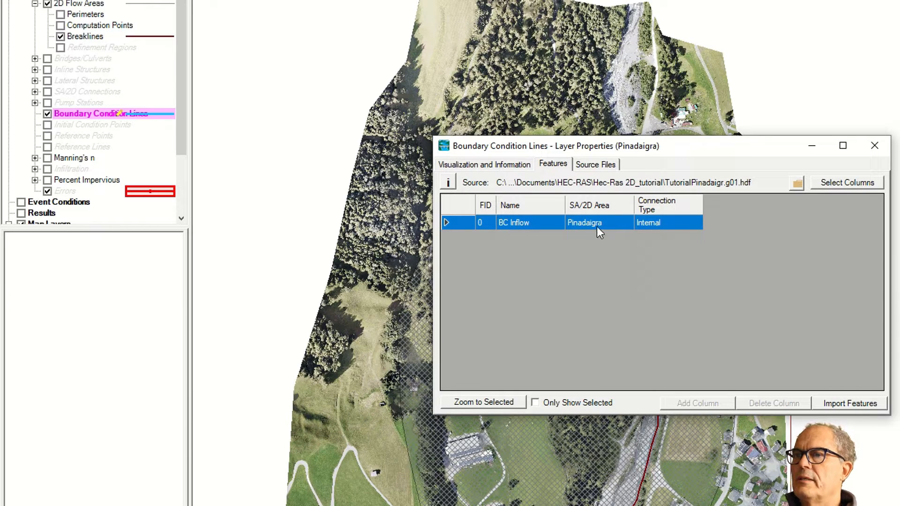
{"action": "mouse_move", "coordinate": [589, 224]}
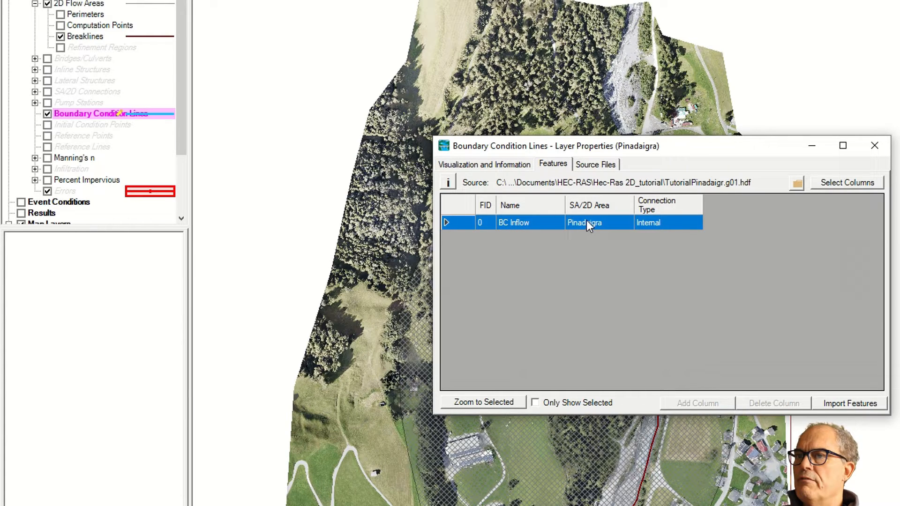
{"action": "mouse_move", "coordinate": [665, 235]}
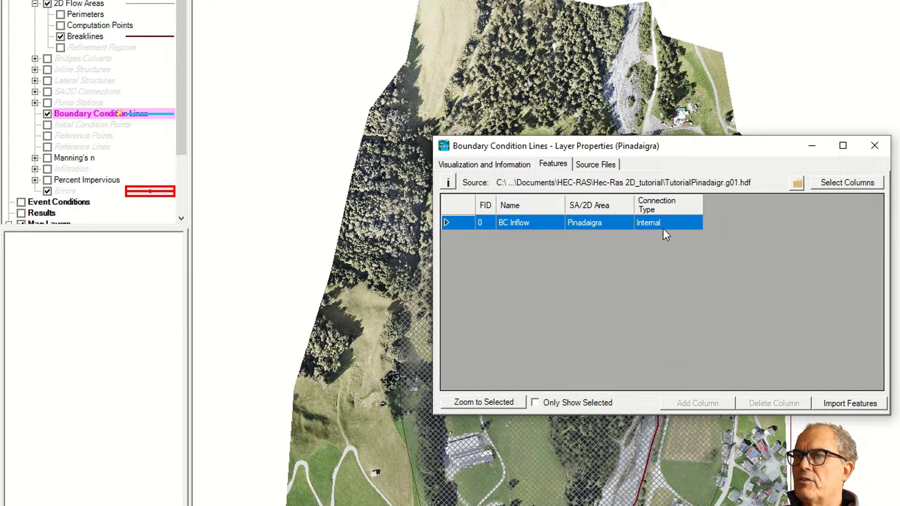
{"action": "mouse_move", "coordinate": [658, 229]}
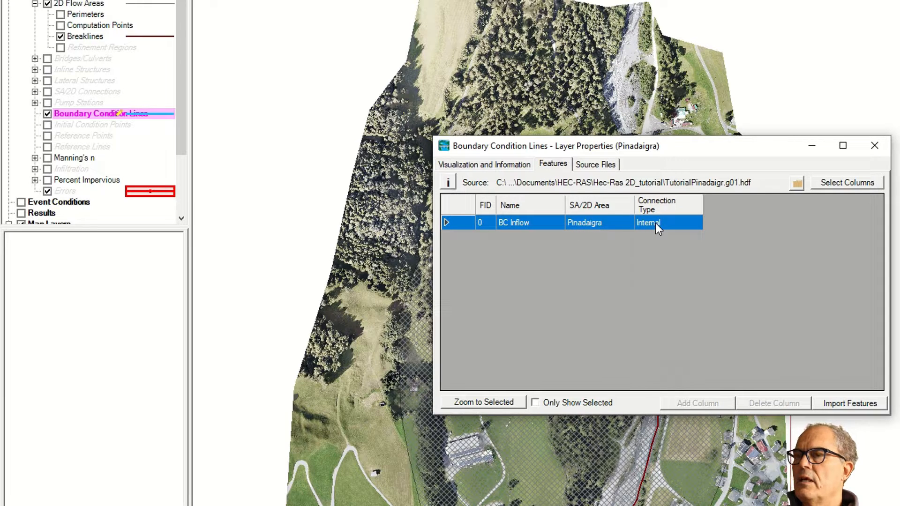
{"action": "mouse_move", "coordinate": [881, 160]}
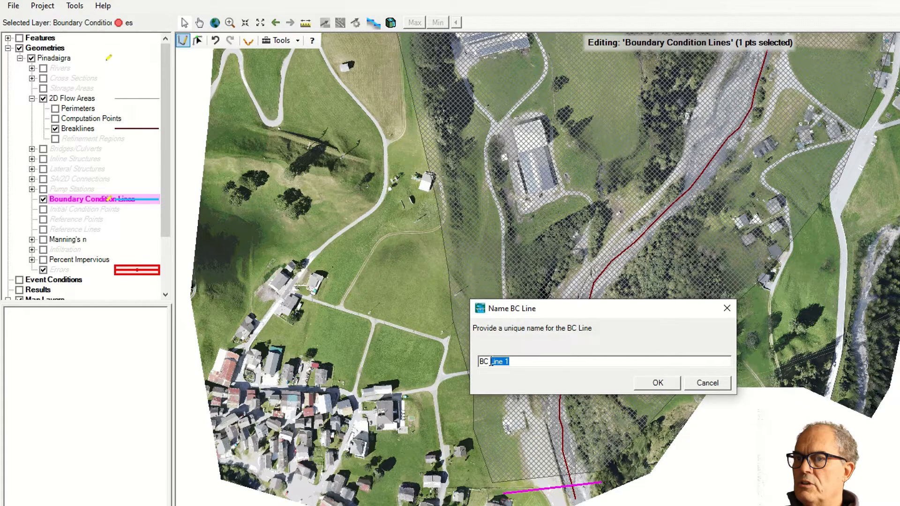
Name the downstream line BC Outflow, save the geometry edits and close RAS Mapper
{"action": "type", "text": "BC Out"}
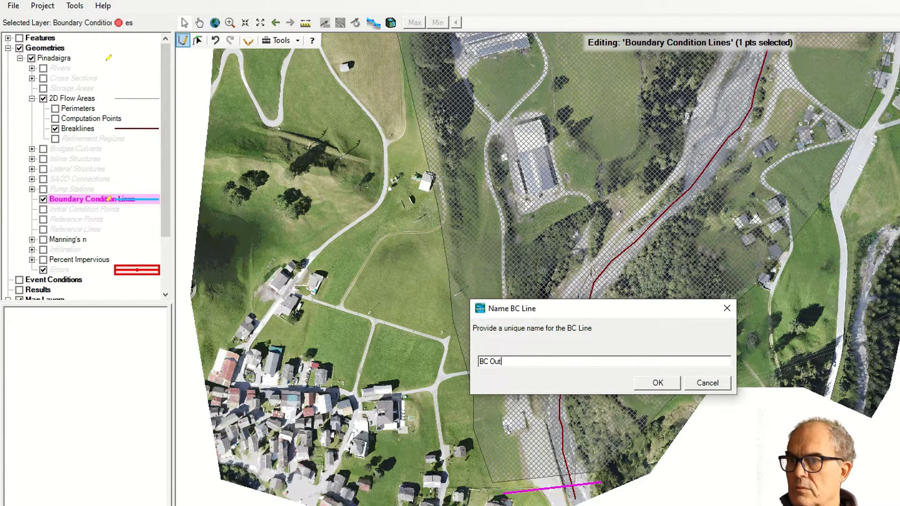
{"action": "left_click", "coordinate": [656, 382]}
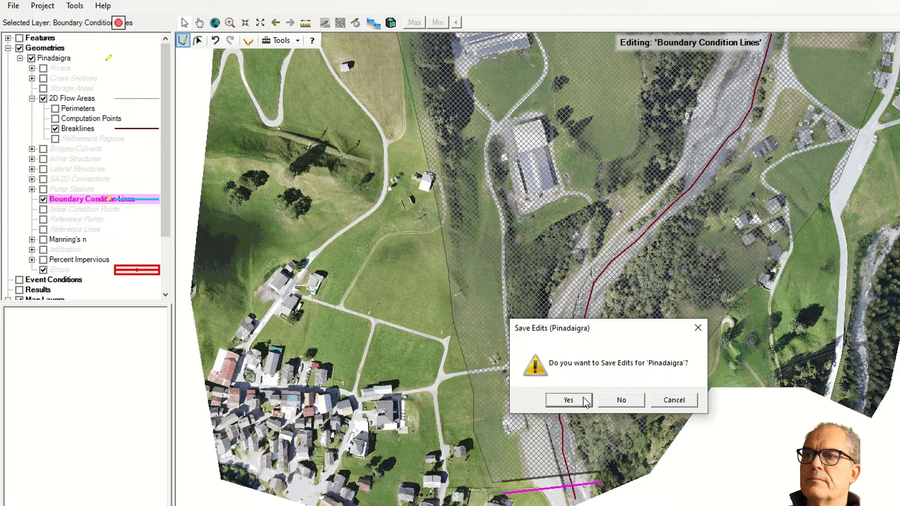
{"action": "left_click", "coordinate": [567, 401]}
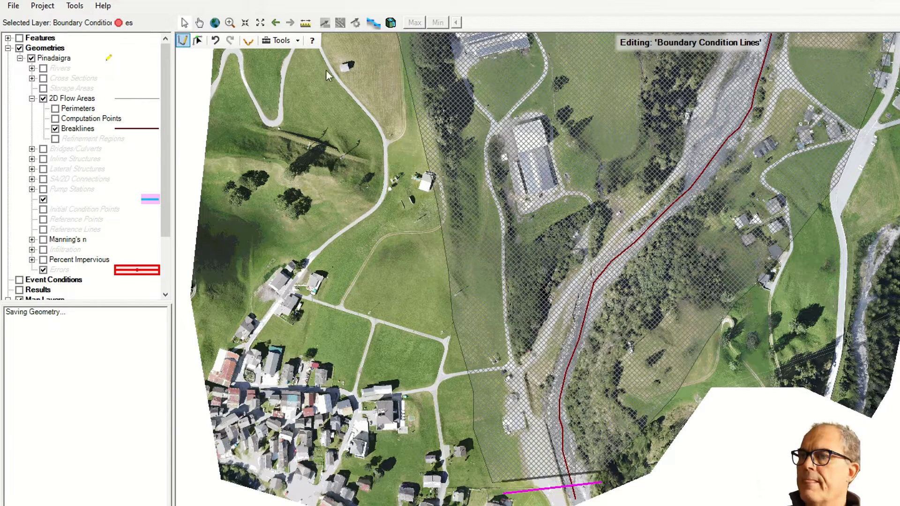
{"action": "left_click", "coordinate": [12, 6]}
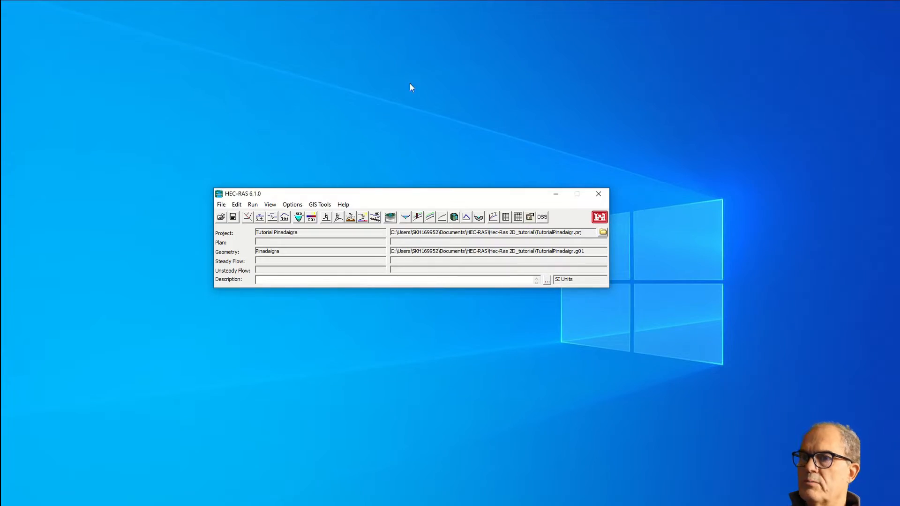
{"action": "mouse_move", "coordinate": [250, 194]}
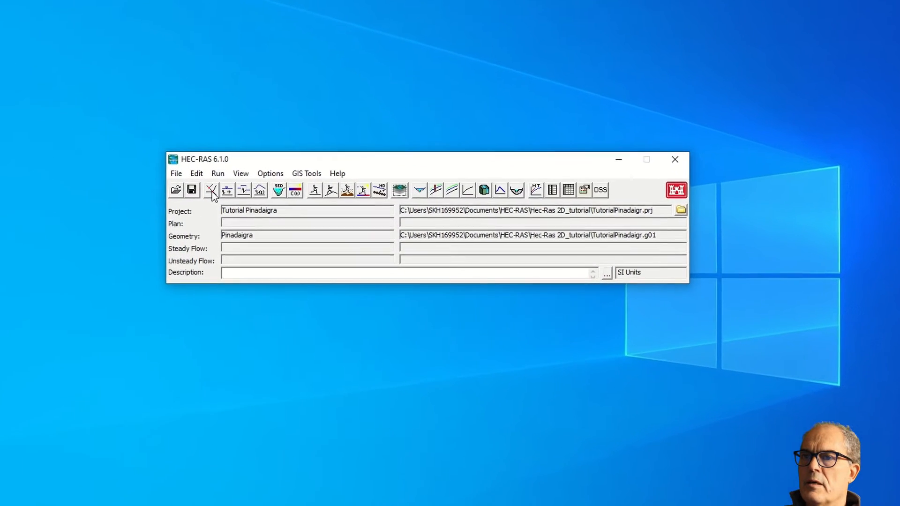
Review the 2D area with its inflow and outflow BC lines in Geometric Data, then close the editor
{"action": "left_click", "coordinate": [226, 189]}
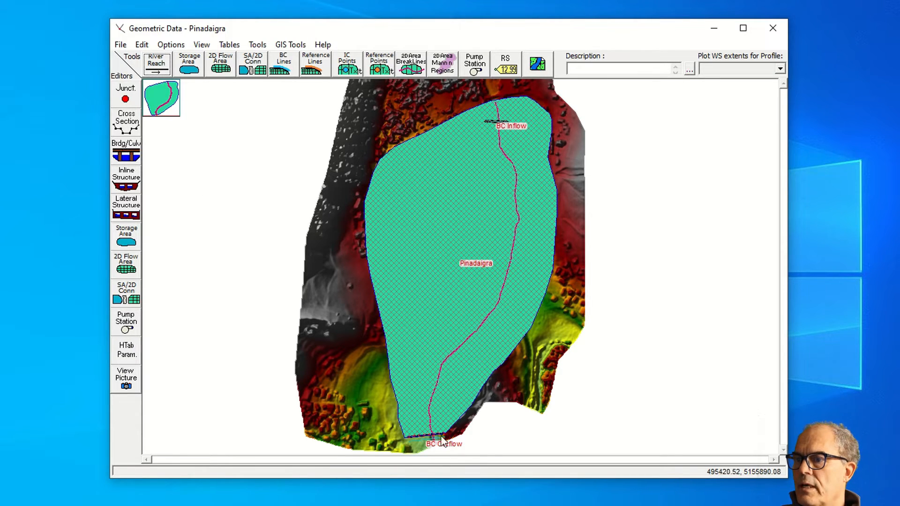
{"action": "left_click", "coordinate": [120, 44]}
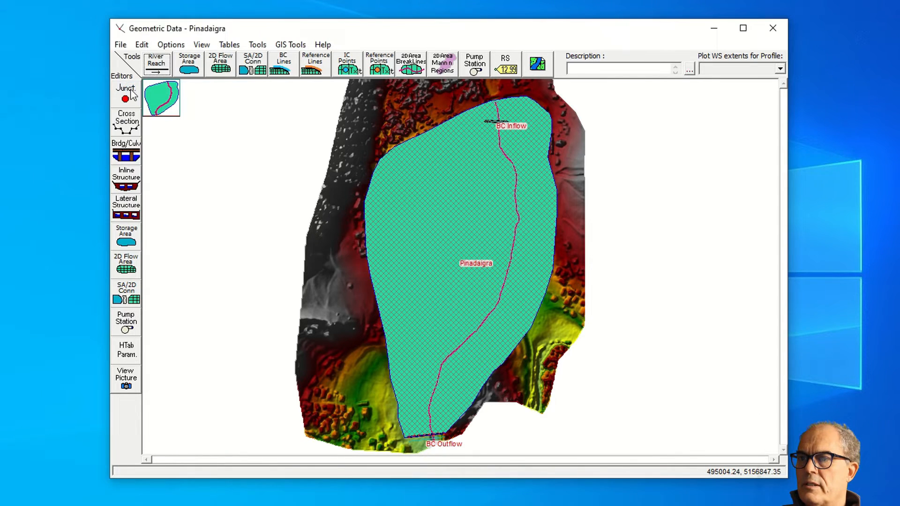
{"action": "left_click", "coordinate": [773, 28]}
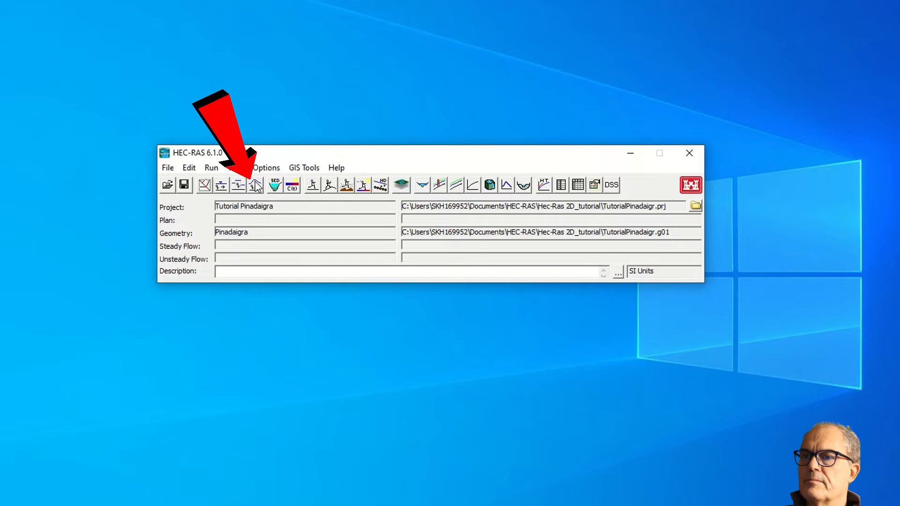
Start Unsteady Flow Data and assign a Flow Hydrograph boundary to the BC Inflow line
{"action": "left_click", "coordinate": [255, 185]}
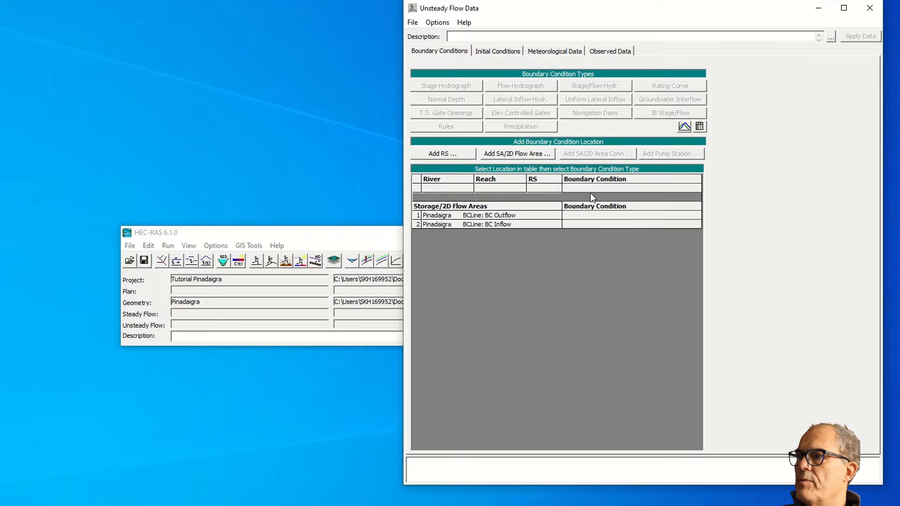
{"action": "mouse_move", "coordinate": [503, 220]}
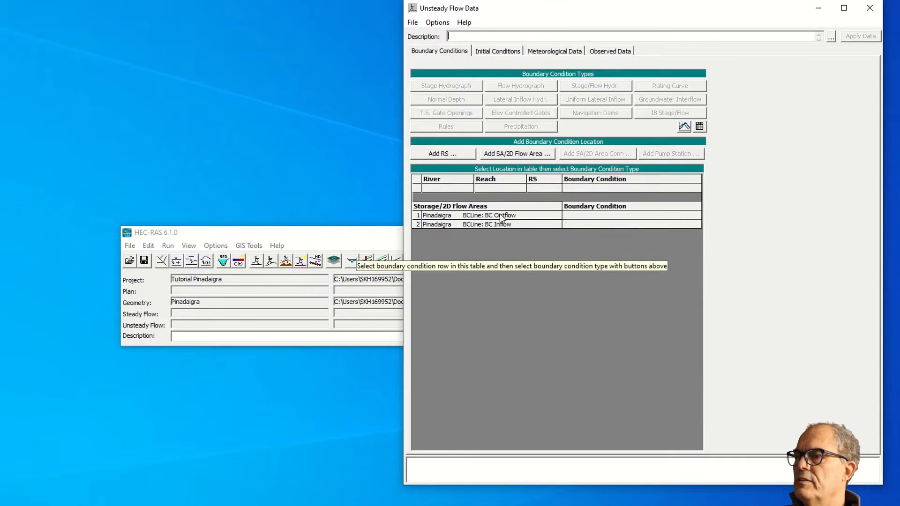
{"action": "mouse_move", "coordinate": [505, 223]}
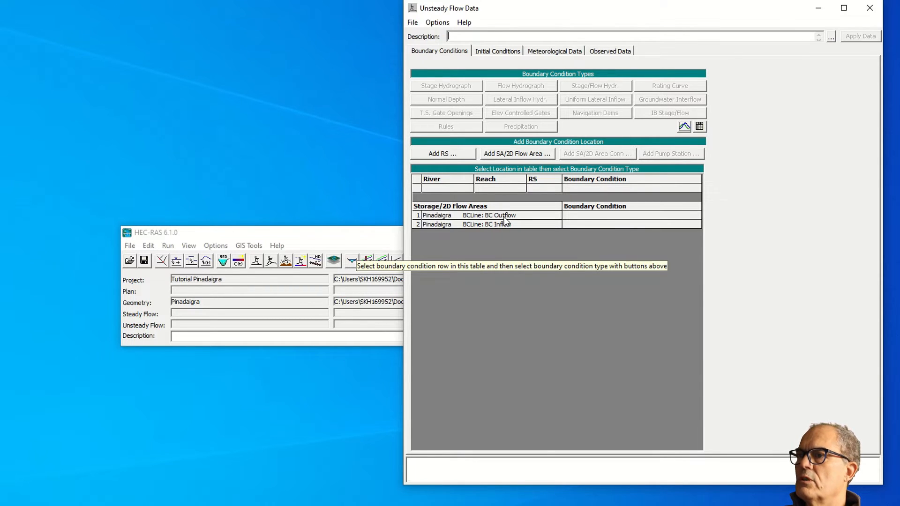
{"action": "mouse_move", "coordinate": [508, 223]}
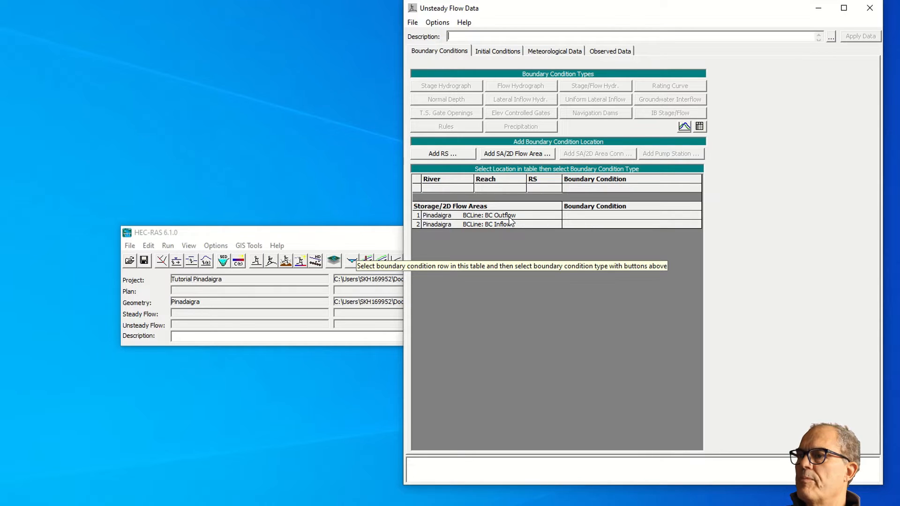
{"action": "mouse_move", "coordinate": [585, 231]}
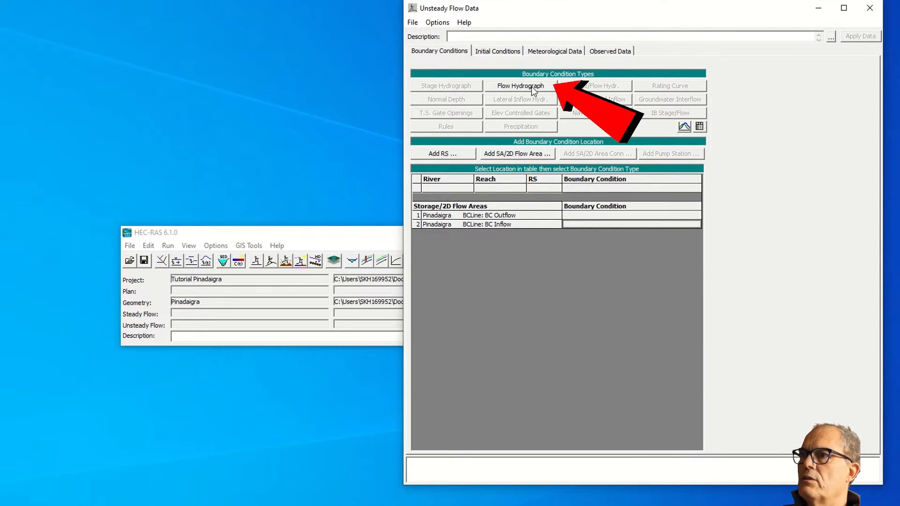
{"action": "left_click", "coordinate": [518, 85]}
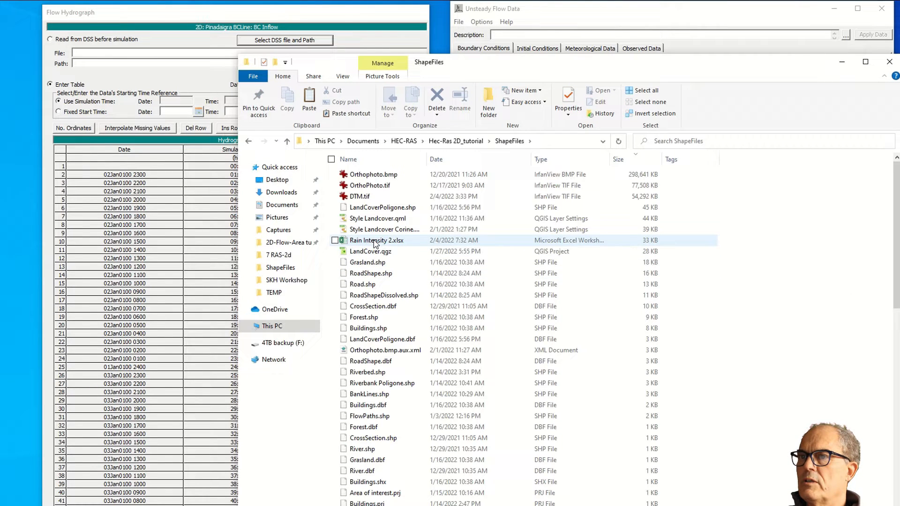
In Rain Intensity 2.xlsx, select and copy the Flow (m3/s) values in column E
{"action": "double_click", "coordinate": [377, 241]}
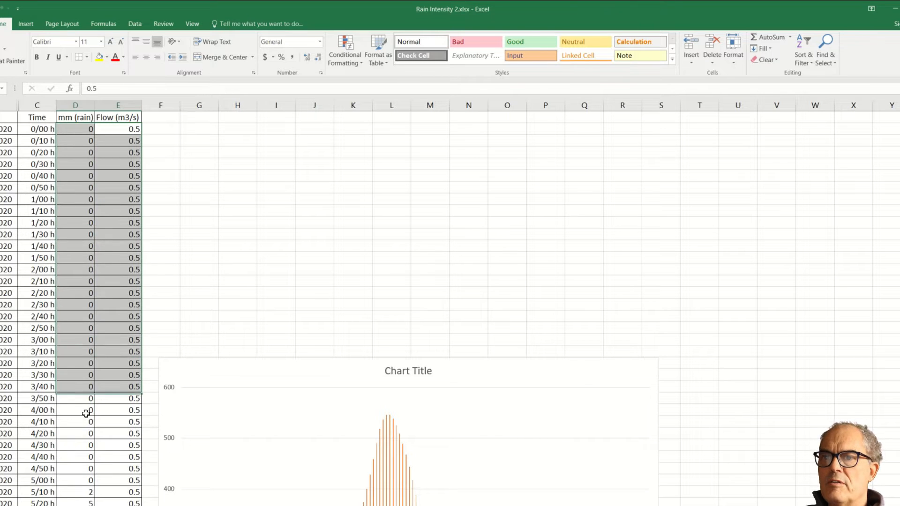
{"action": "left_click", "coordinate": [119, 105]}
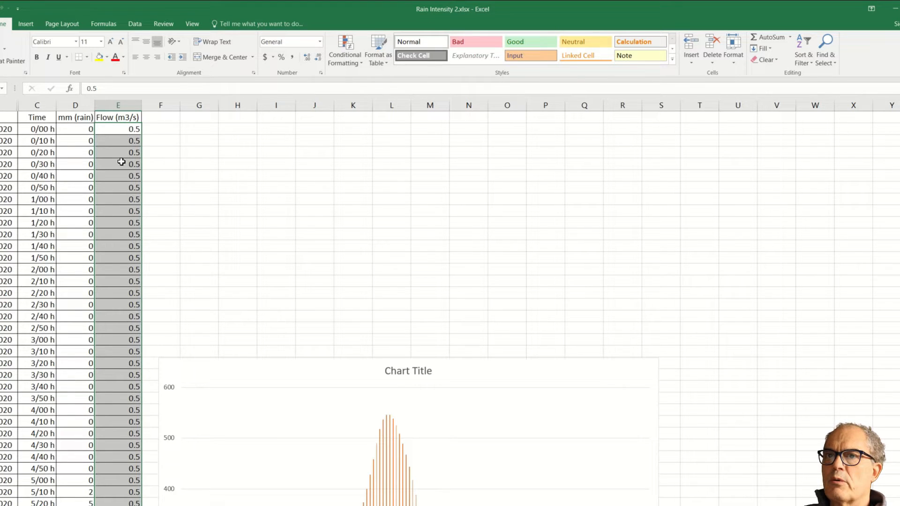
{"action": "scroll", "scroll_direction": "down", "scroll_amount": 3}
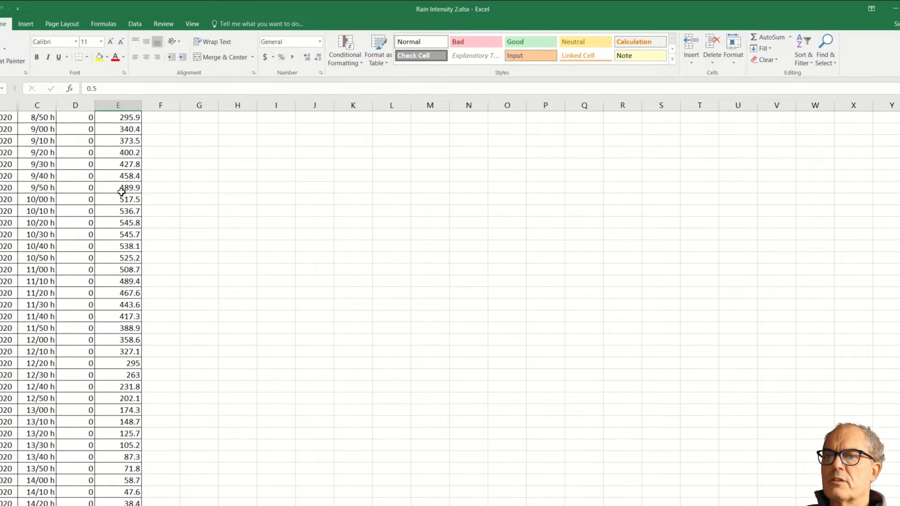
{"action": "mouse_move", "coordinate": [108, 286]}
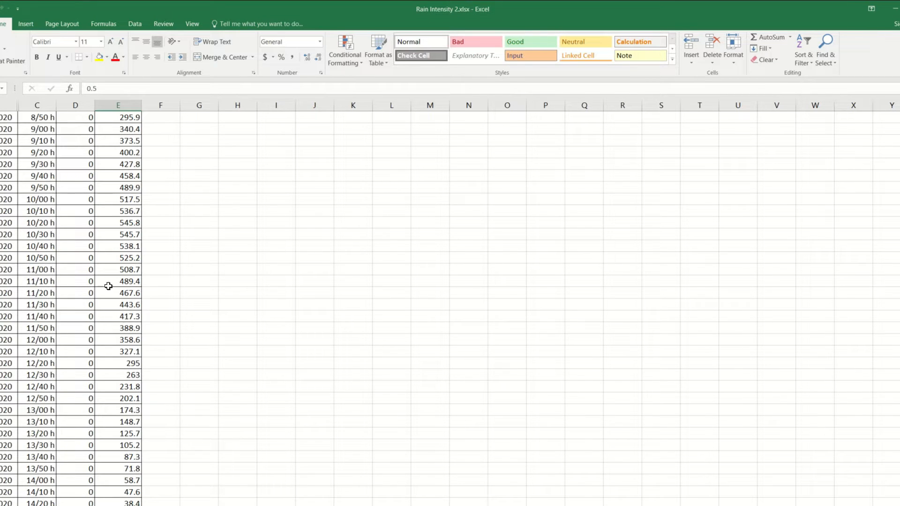
{"action": "mouse_move", "coordinate": [111, 237]}
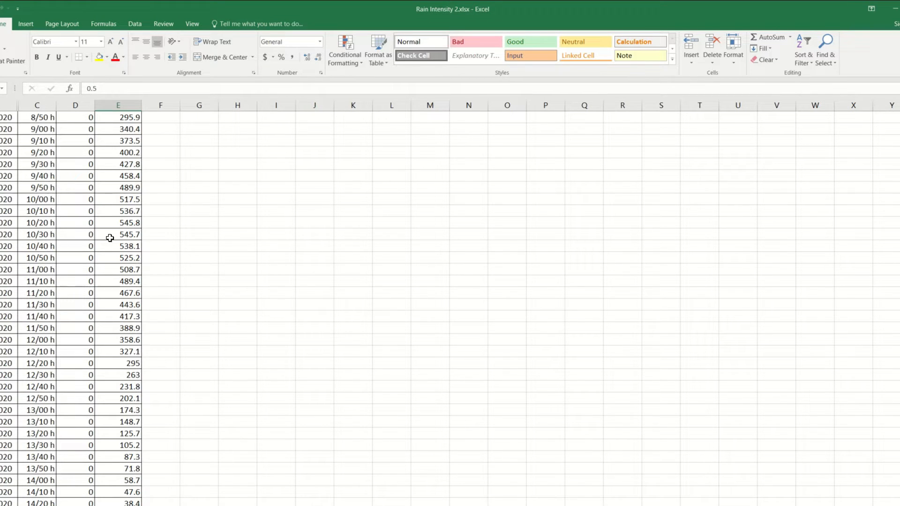
{"action": "scroll", "scroll_direction": "down", "scroll_amount": 3}
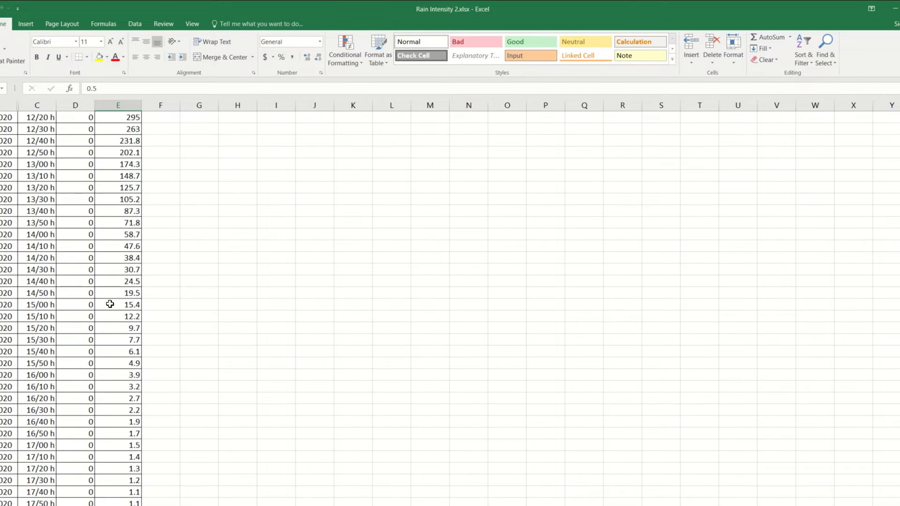
{"action": "scroll", "scroll_direction": "down", "scroll_amount": 3}
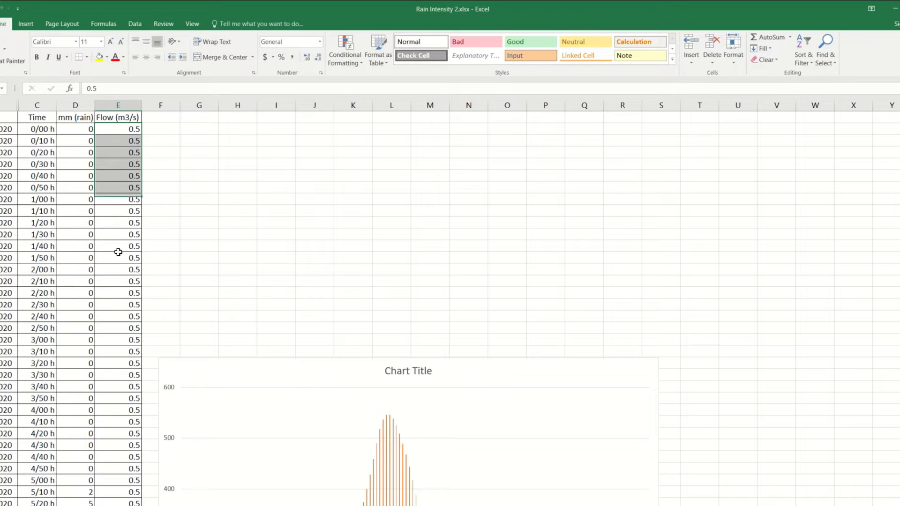
{"action": "scroll", "scroll_direction": "down", "scroll_amount": 3}
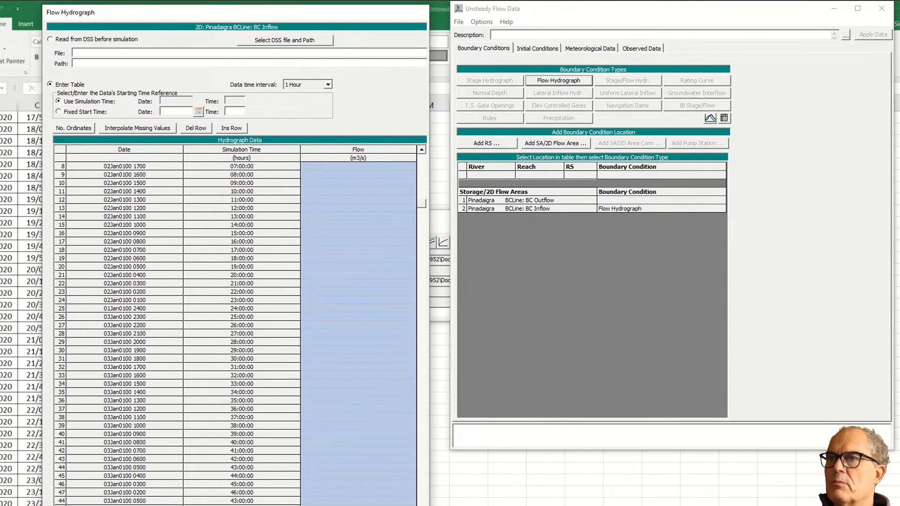
Paste the flows into the hydrograph with a 10-minute interval and fixed start 02OCT2020 0010
{"action": "left_click", "coordinate": [328, 84]}
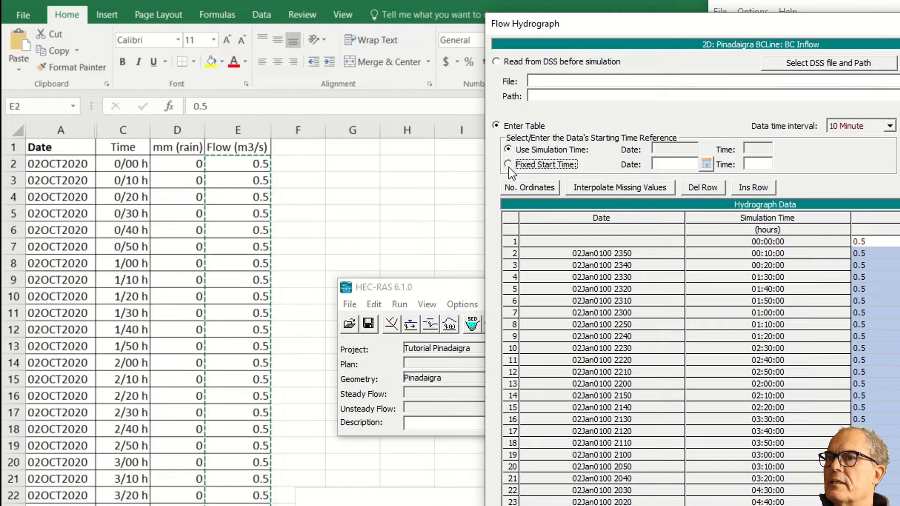
{"action": "left_click", "coordinate": [706, 164]}
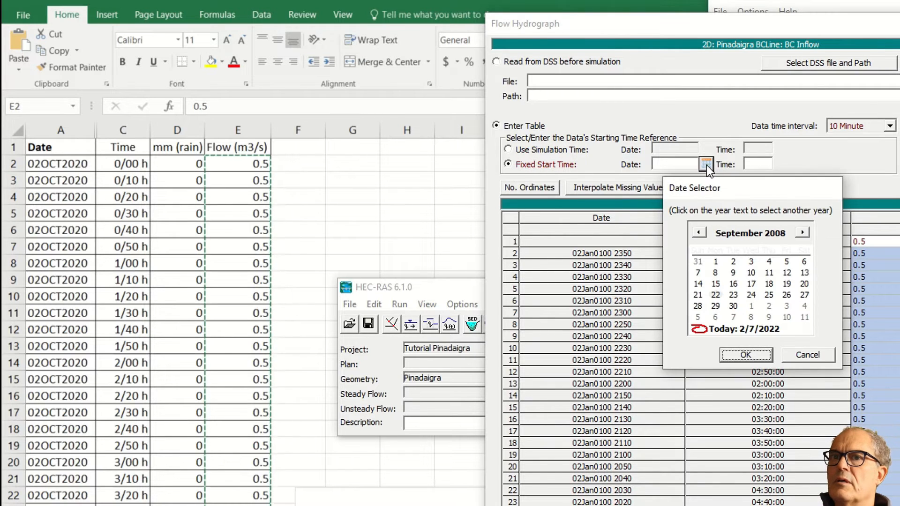
{"action": "mouse_move", "coordinate": [803, 238]}
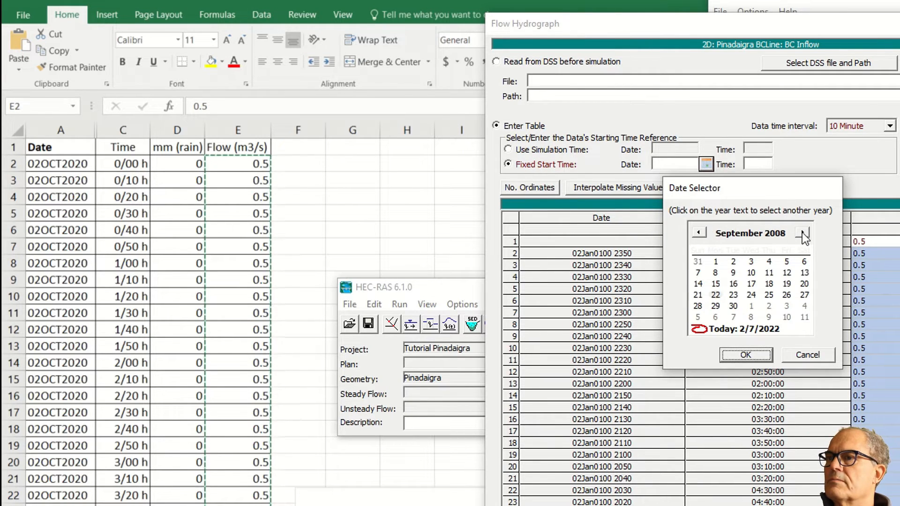
{"action": "left_click", "coordinate": [801, 233]}
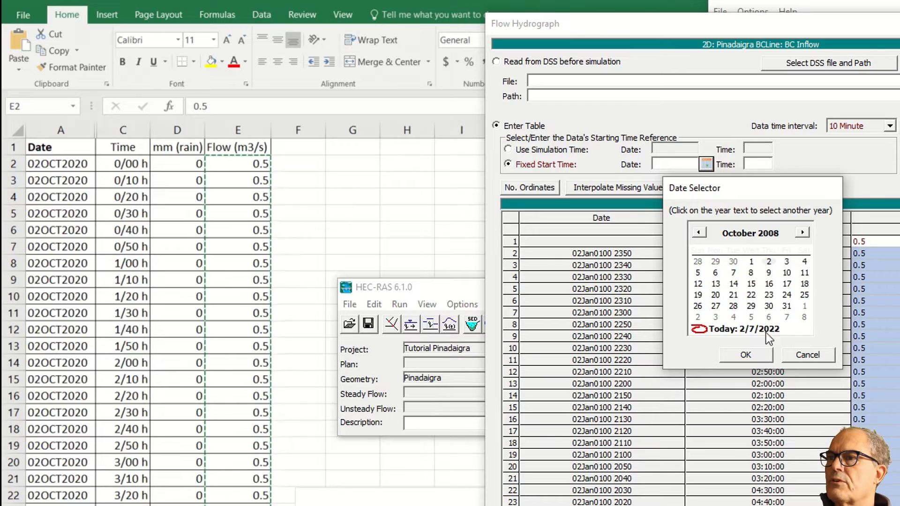
{"action": "left_click", "coordinate": [745, 354]}
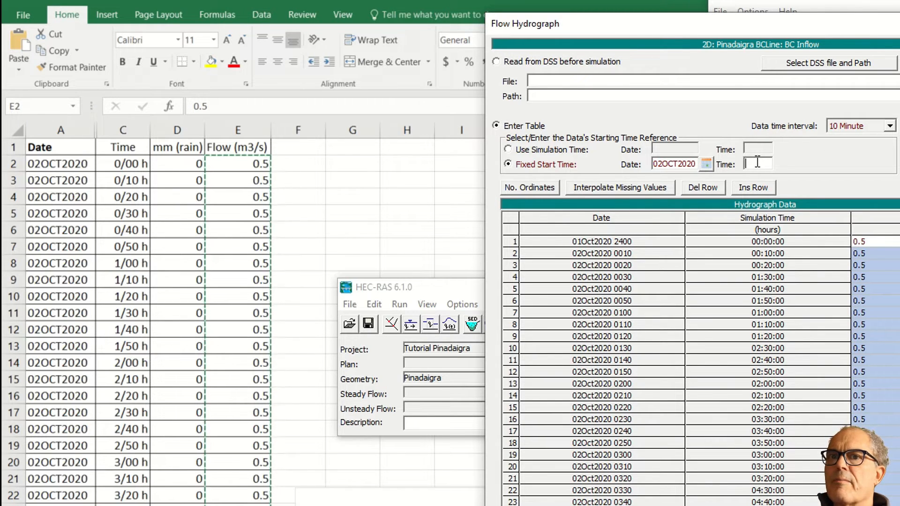
{"action": "type", "text": "0010"}
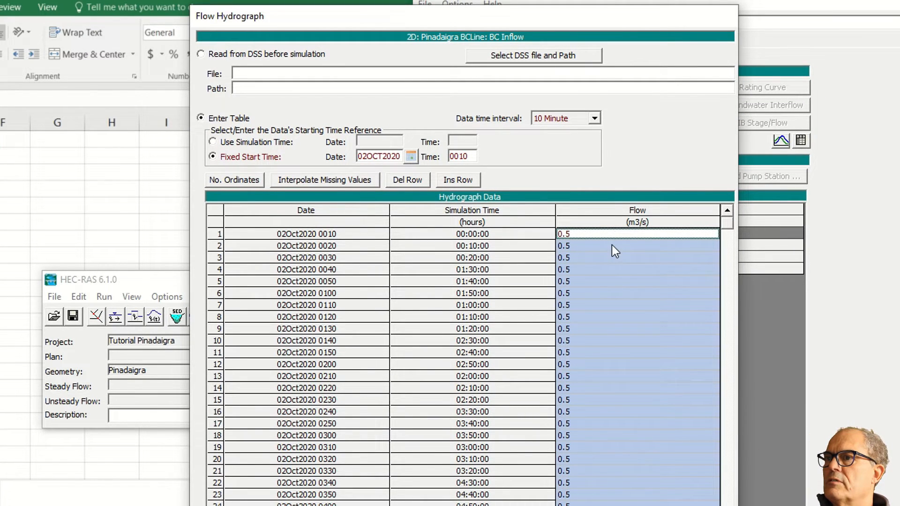
{"action": "mouse_move", "coordinate": [606, 311]}
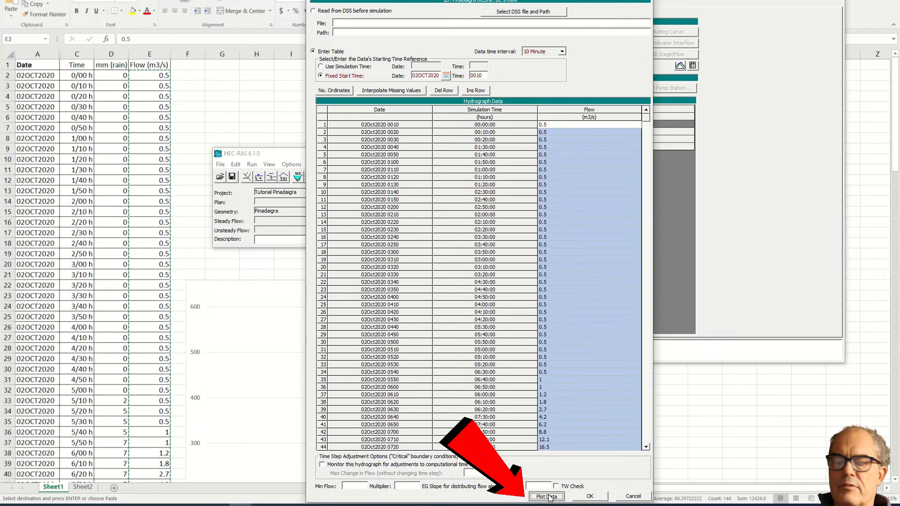
Plot the entered inflow hydrograph to check its single-peaked curve against the Excel chart
{"action": "left_click", "coordinate": [546, 497]}
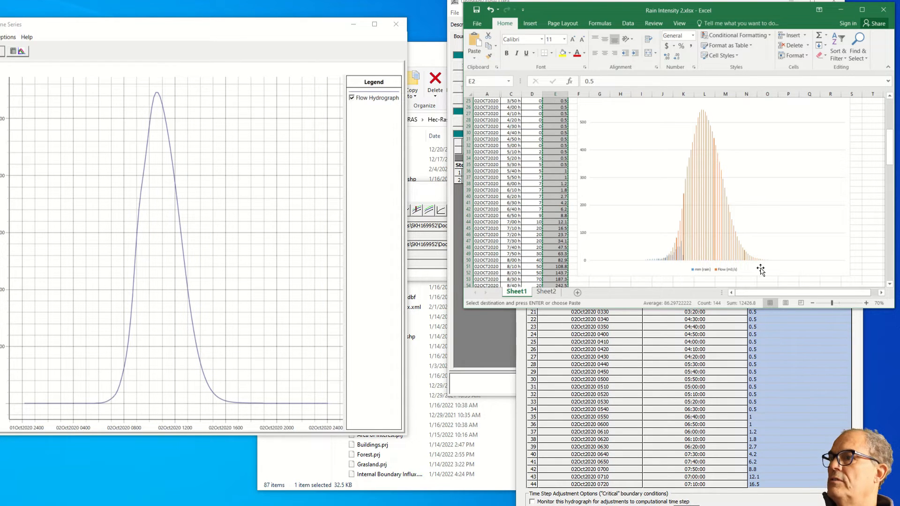
{"action": "mouse_move", "coordinate": [648, 224]}
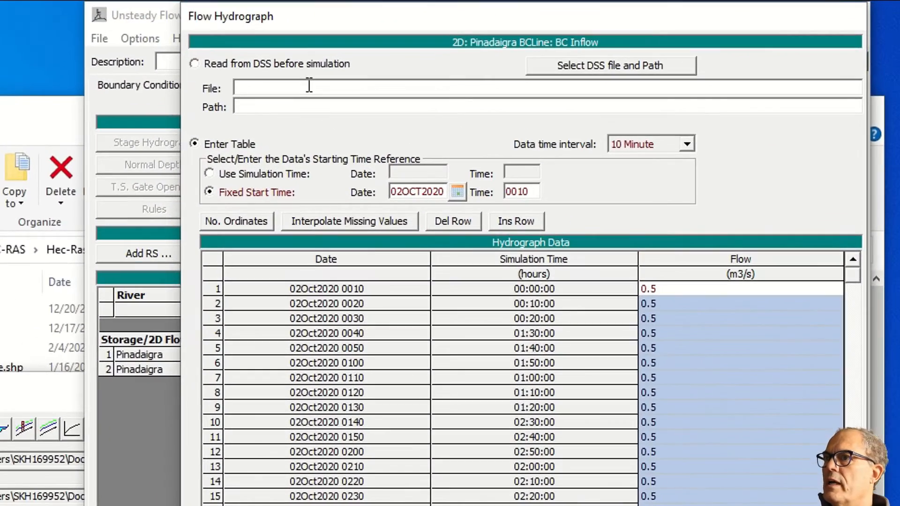
Label the boundary data 'Hydrograph 546m3/s' and bring the HEC-RAS main window forward
{"action": "left_click", "coordinate": [287, 88]}
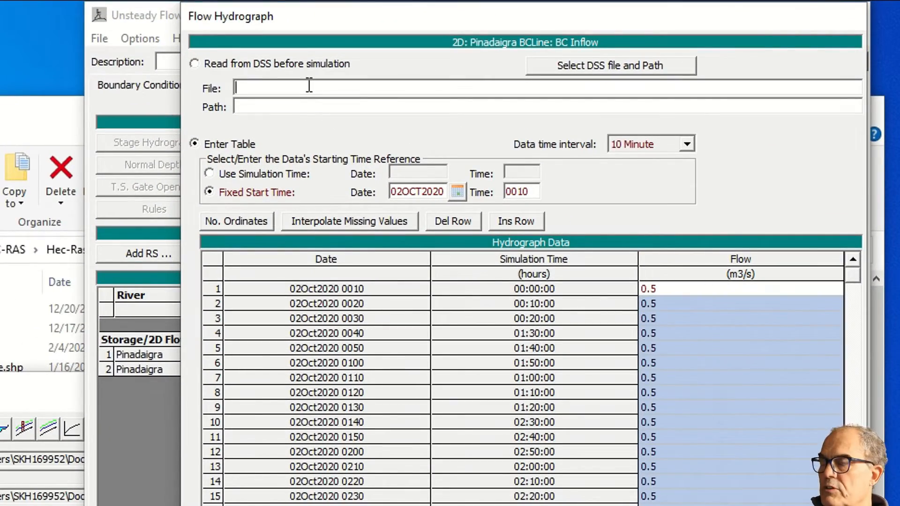
{"action": "type", "text": "Hydrograph 546m3/s"}
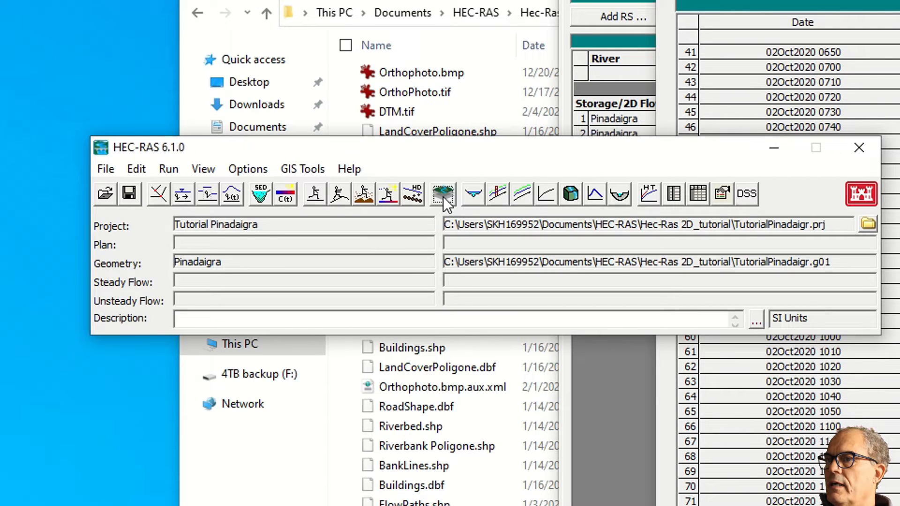
Measure the channel slope across the inflow line in RAS Mapper and set EG Slope to 0.033
{"action": "left_click", "coordinate": [442, 193]}
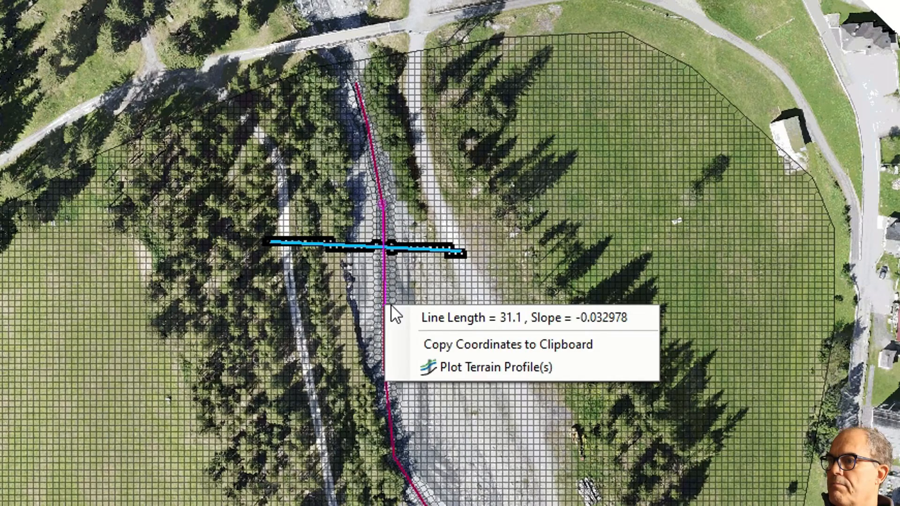
{"action": "mouse_move", "coordinate": [507, 327]}
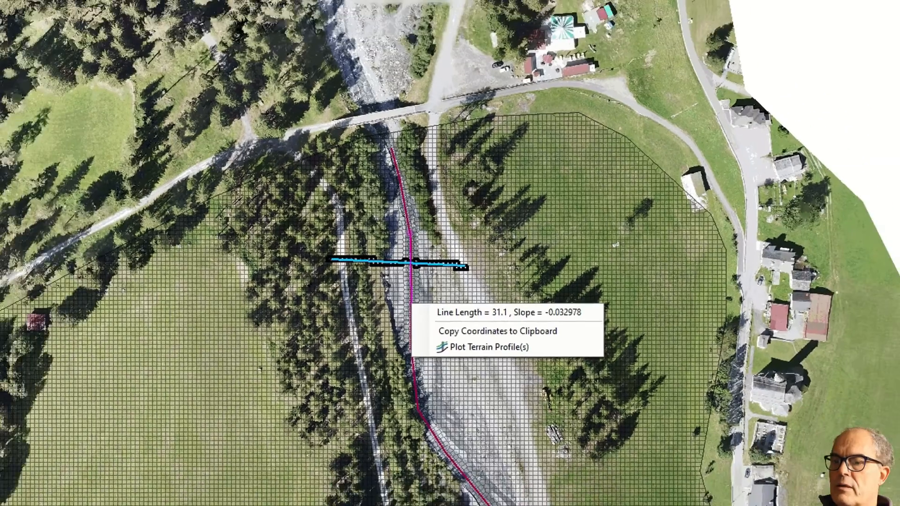
{"action": "left_click", "coordinate": [487, 347]}
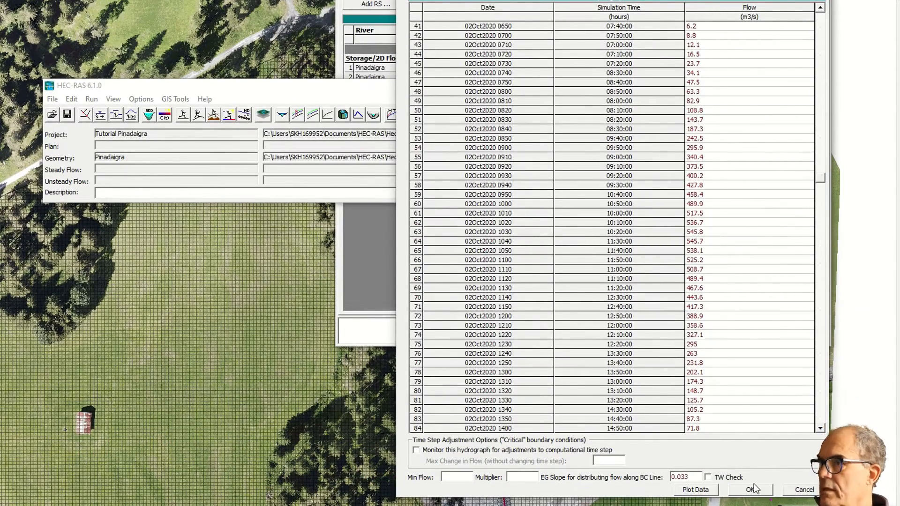
Accept the inflow hydrograph, then set the BC Outflow row to Normal Depth
{"action": "left_click", "coordinate": [750, 489]}
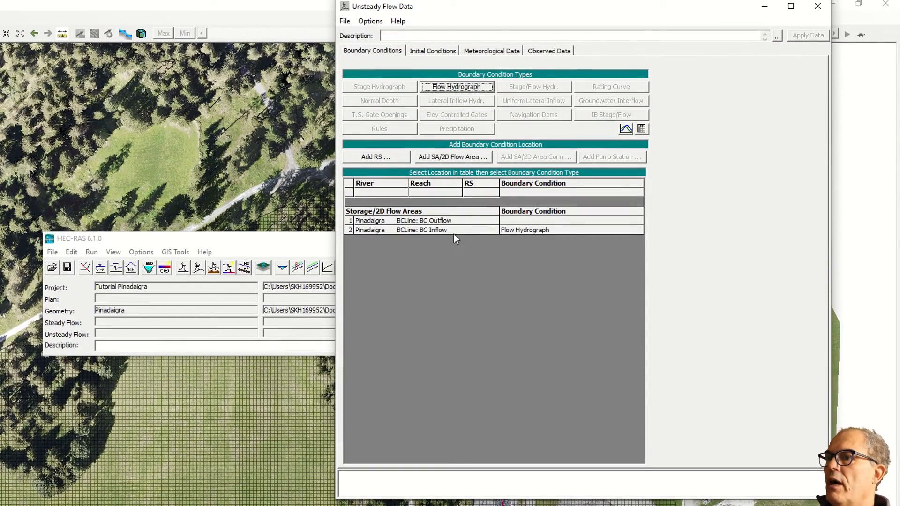
{"action": "mouse_move", "coordinate": [429, 235]}
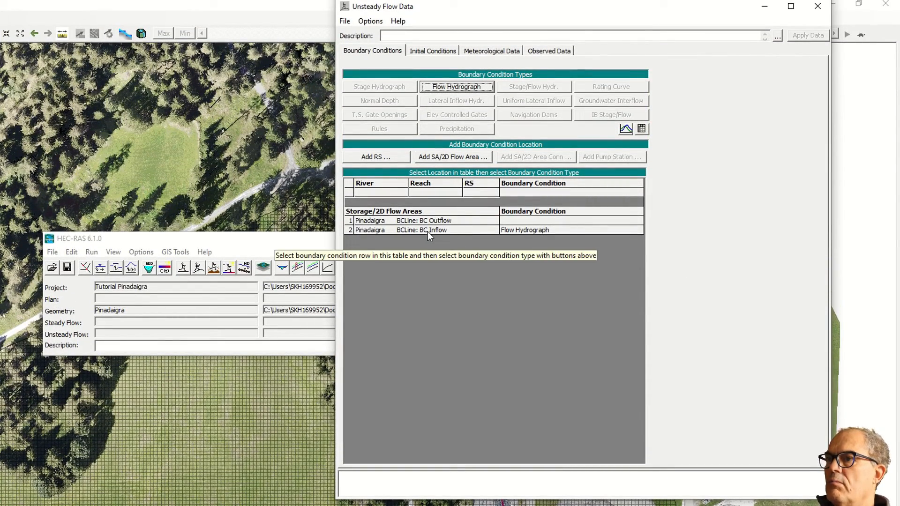
{"action": "mouse_move", "coordinate": [529, 223]}
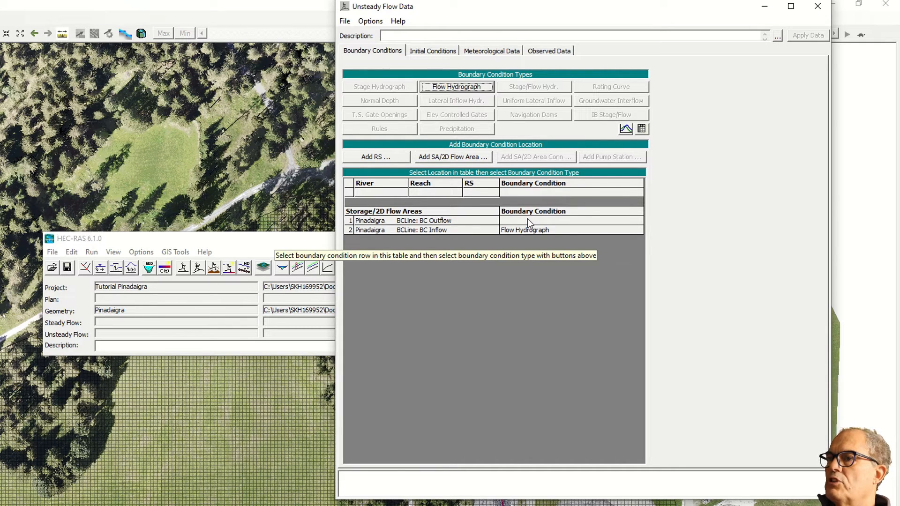
{"action": "left_click", "coordinate": [571, 220]}
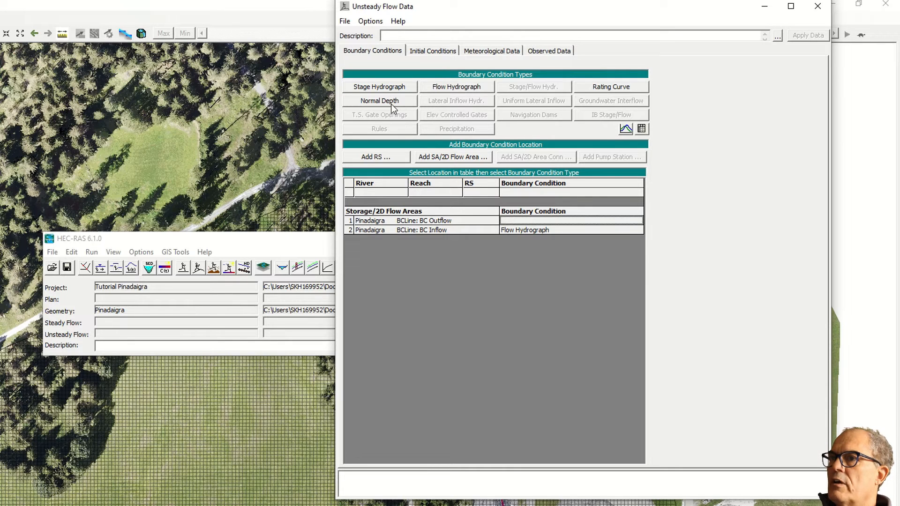
{"action": "left_click", "coordinate": [379, 100]}
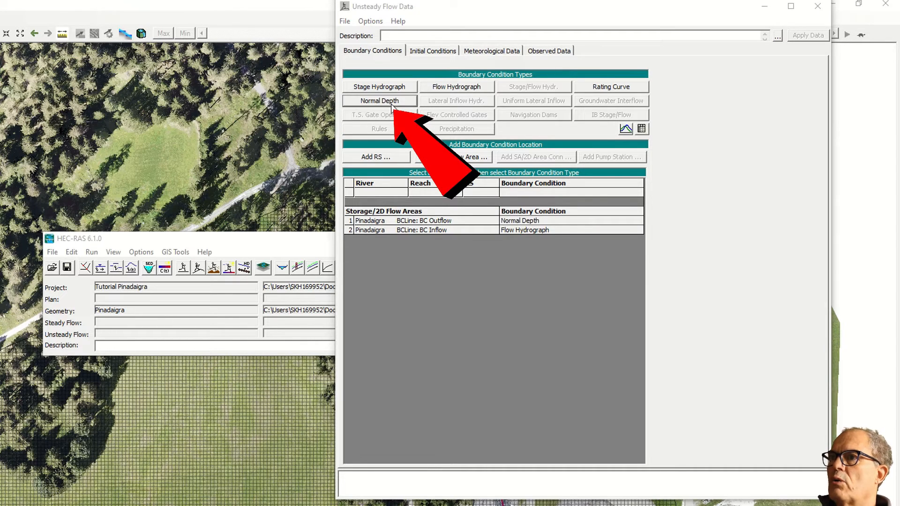
{"action": "left_click", "coordinate": [378, 100]}
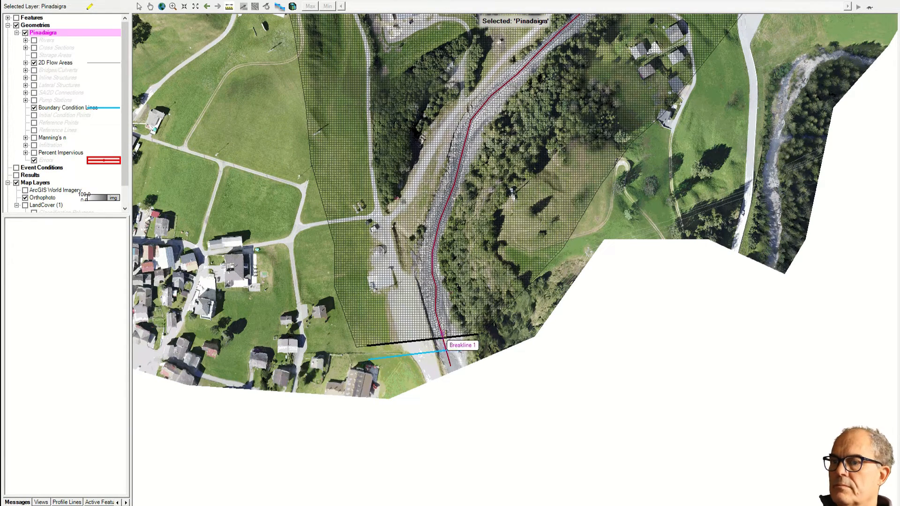
Enter a friction slope of 0.01 for the outflow normal depth boundary and accept it
{"action": "right_click", "coordinate": [450, 367]}
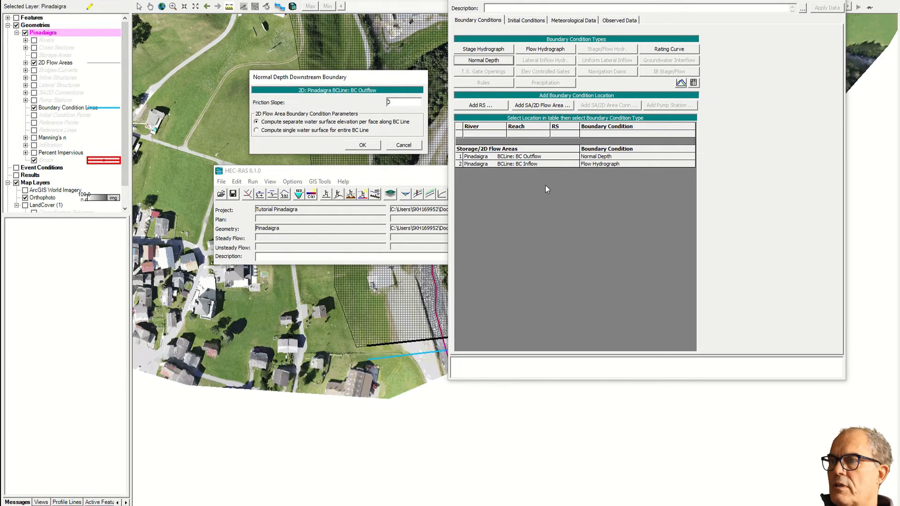
{"action": "type", "text": "0.01"}
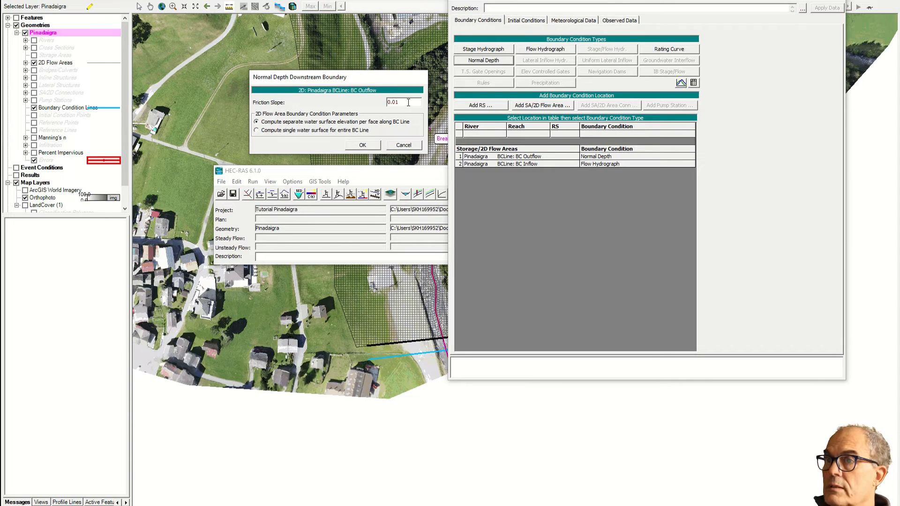
{"action": "left_click", "coordinate": [362, 144]}
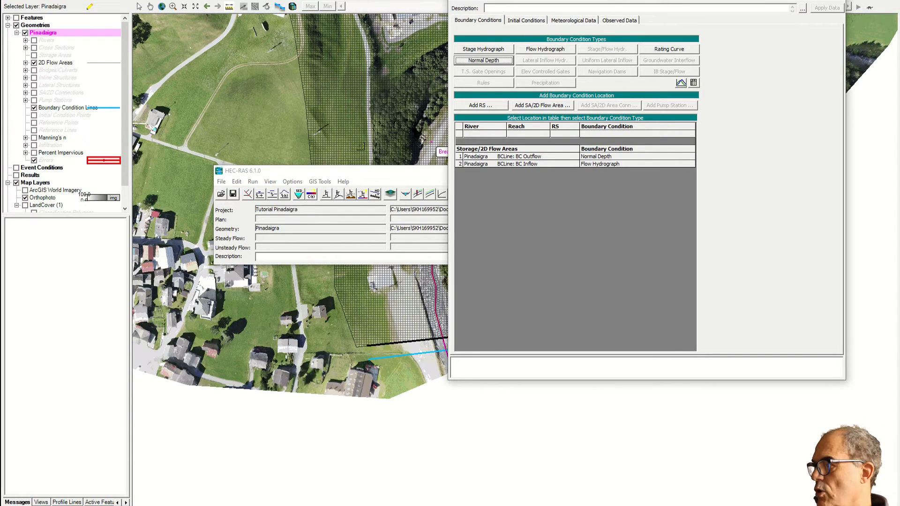
Save the unsteady flow data under the title Unsteady flow
{"action": "left_click", "coordinate": [456, 19]}
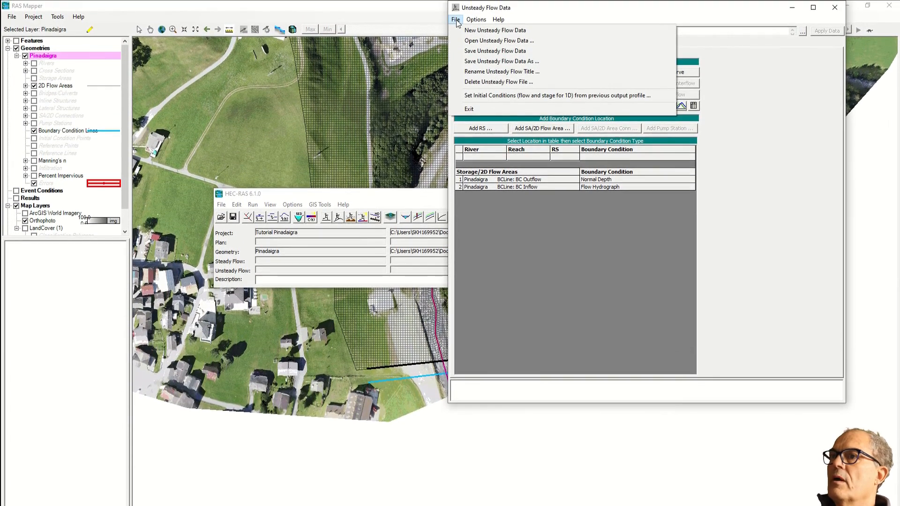
{"action": "mouse_move", "coordinate": [502, 62]}
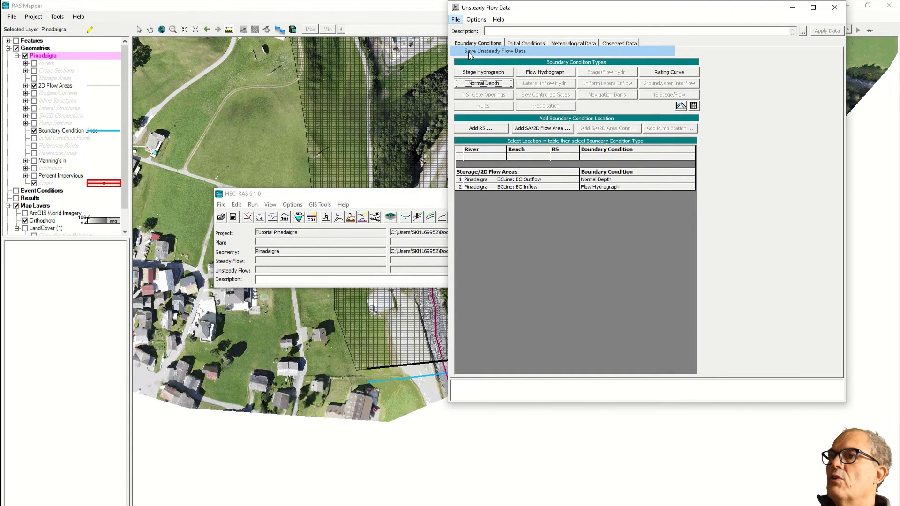
{"action": "left_click", "coordinate": [495, 51]}
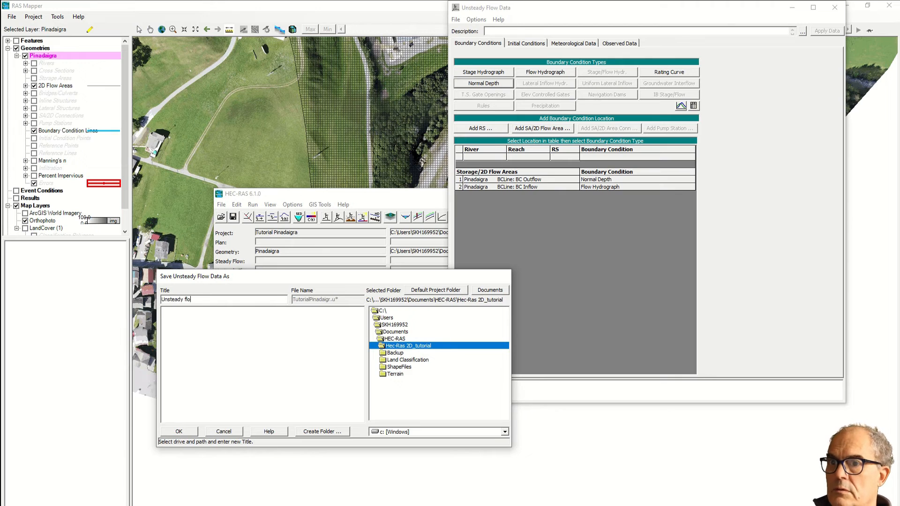
{"action": "left_click", "coordinate": [178, 431]}
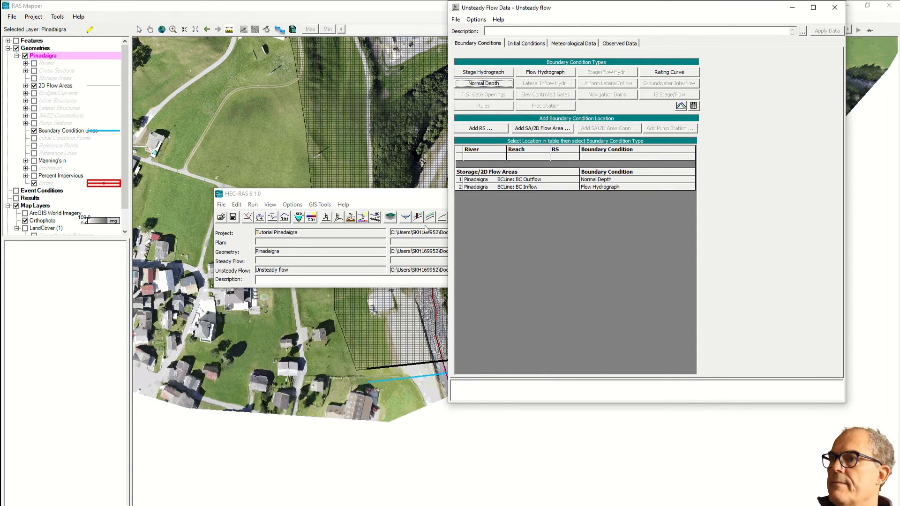
Add the description Unsteady, apply it, and close the editor and Explorer windows
{"action": "type", "text": "Unsteady"}
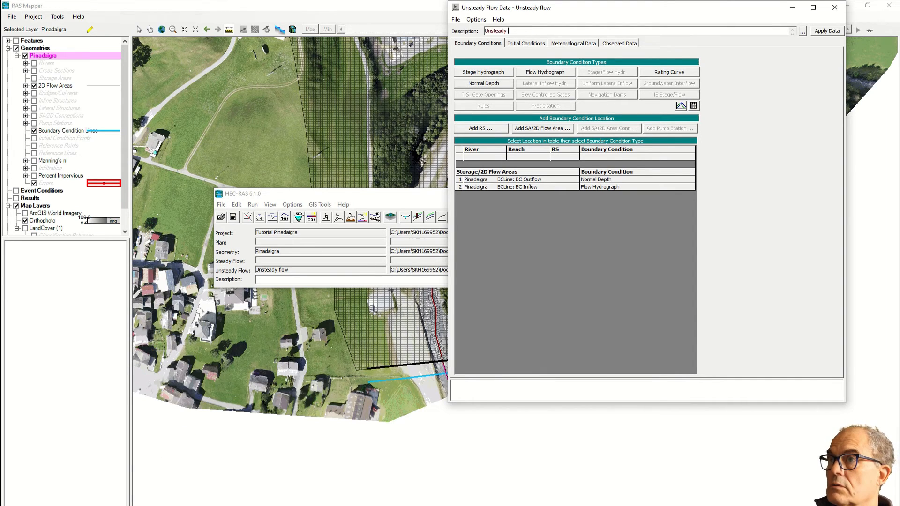
{"action": "left_click", "coordinate": [835, 7]}
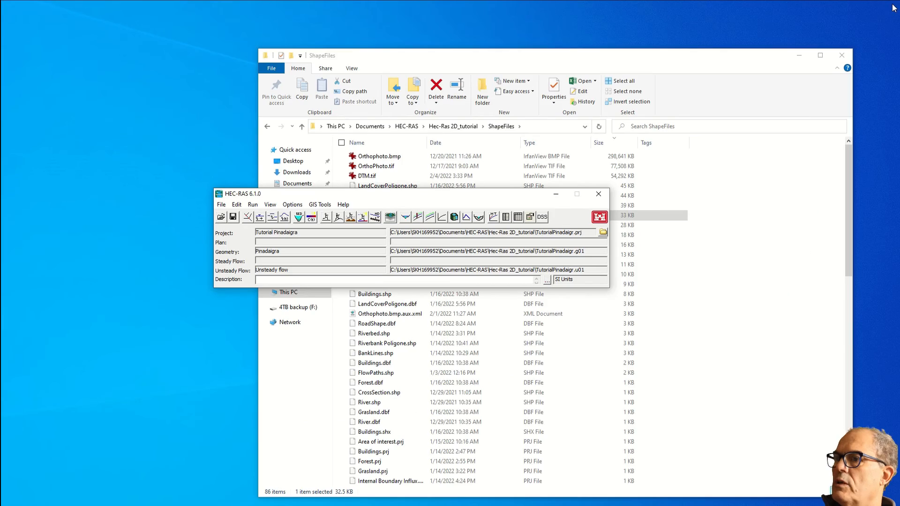
{"action": "left_click", "coordinate": [842, 55]}
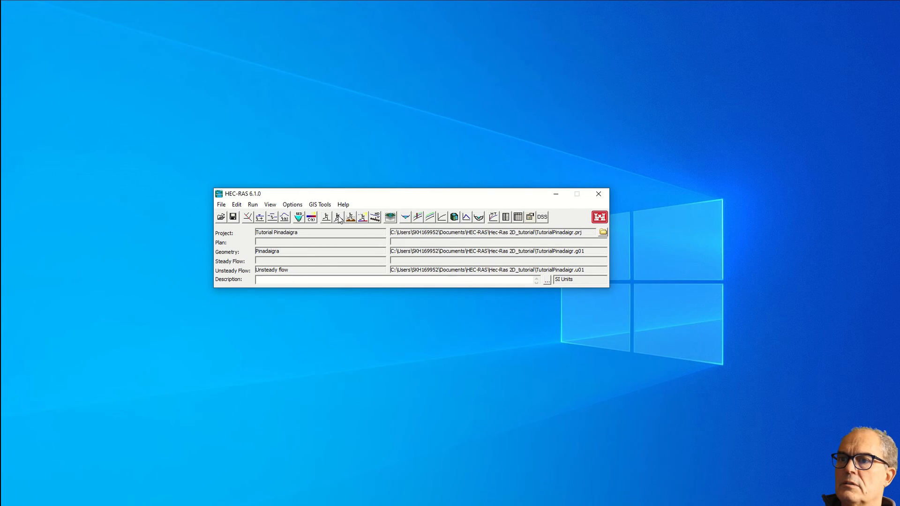